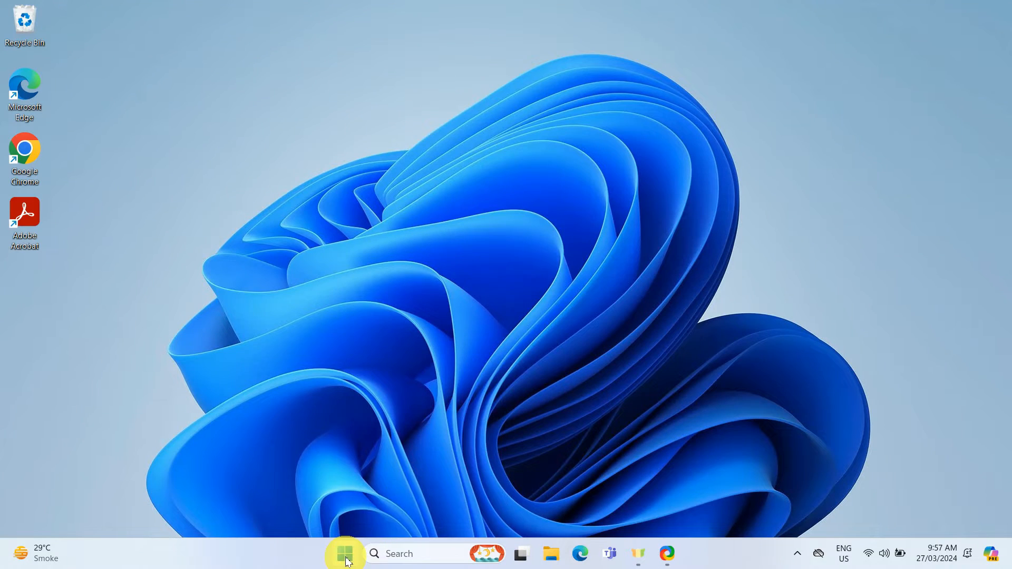
Step: Search the Start menu for "microsoft store" so it appears as best match
left_click(345, 553)
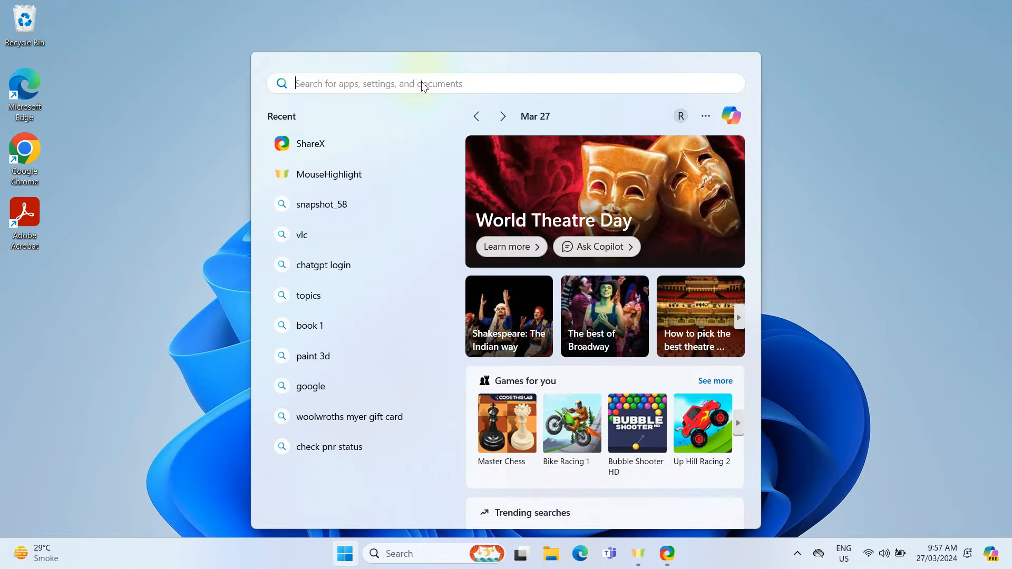
type("microsoft store")
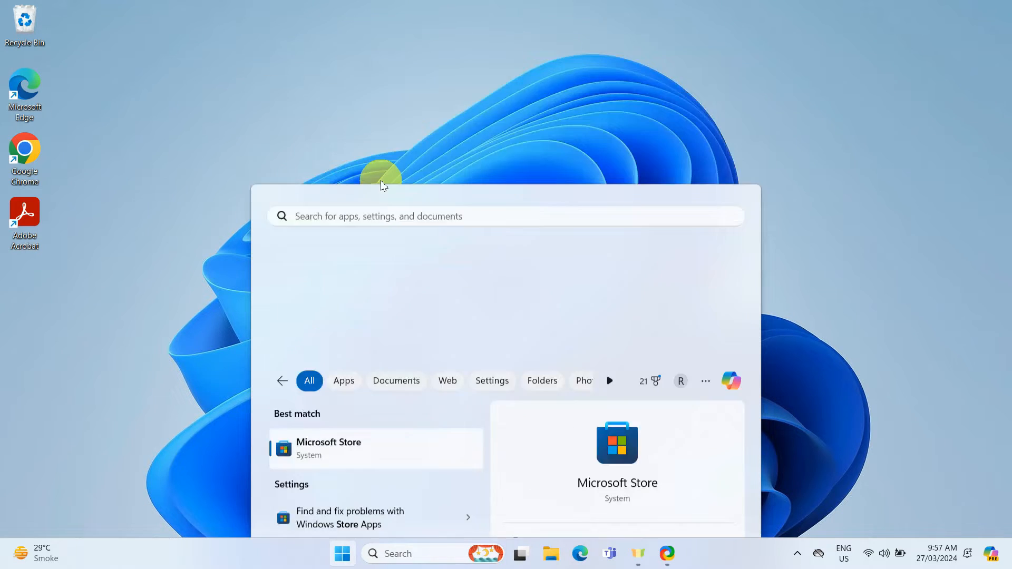
Step: Launch Microsoft Store and search it for "apple music"
left_click(328, 448)
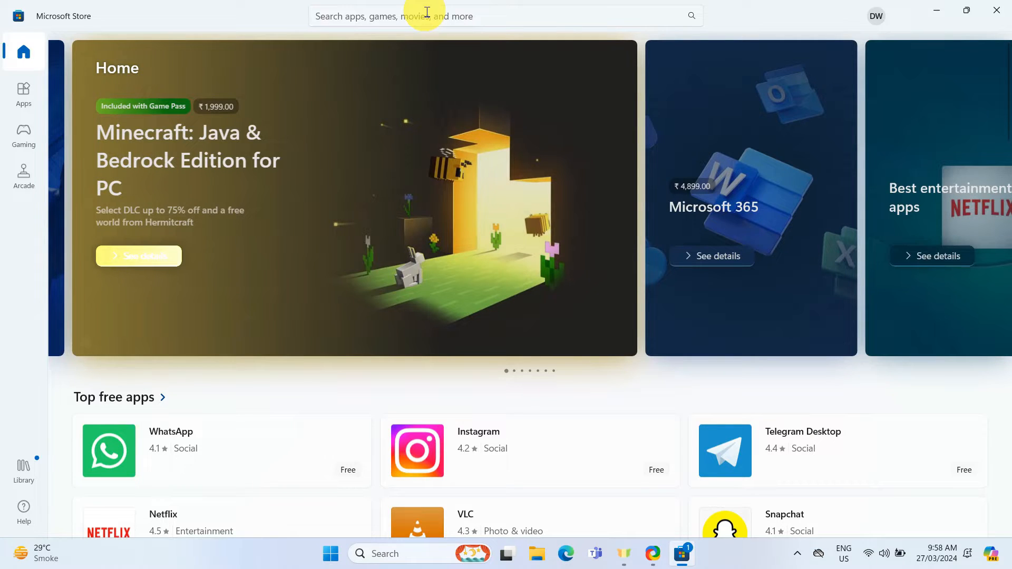
left_click(452, 16)
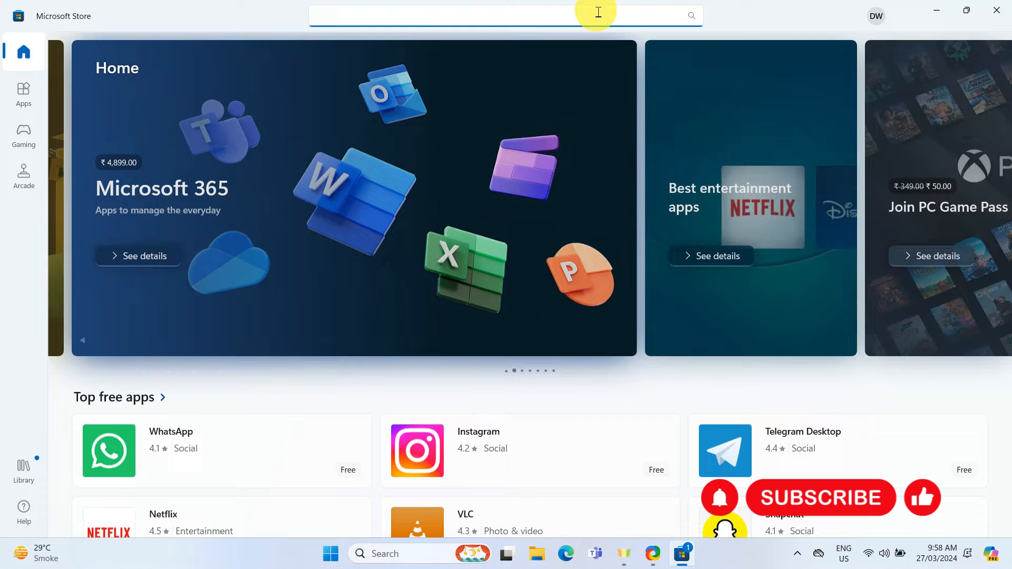
type("apple music")
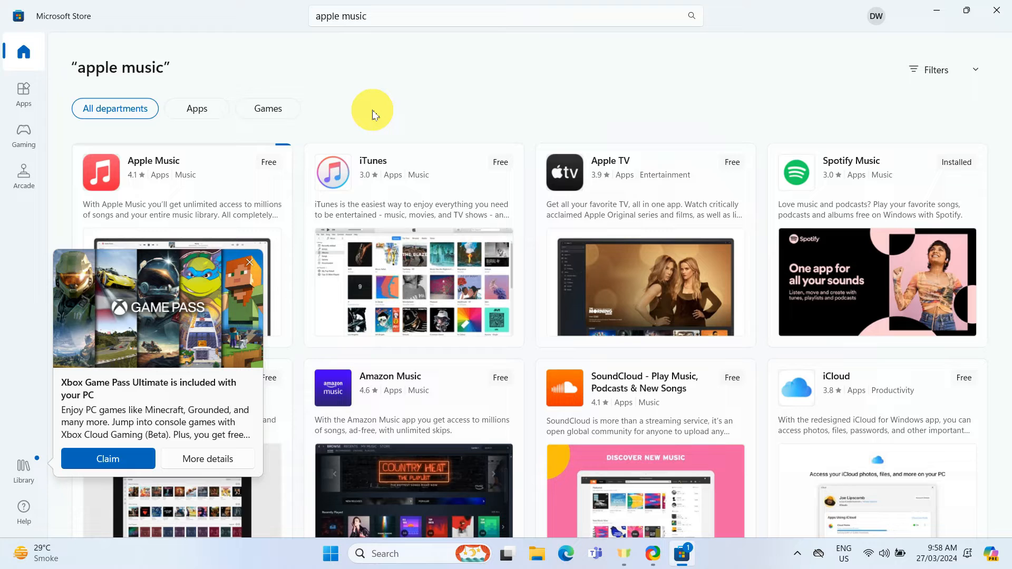
Step: Get the free Apple Music app and launch it once installed
left_click(269, 162)
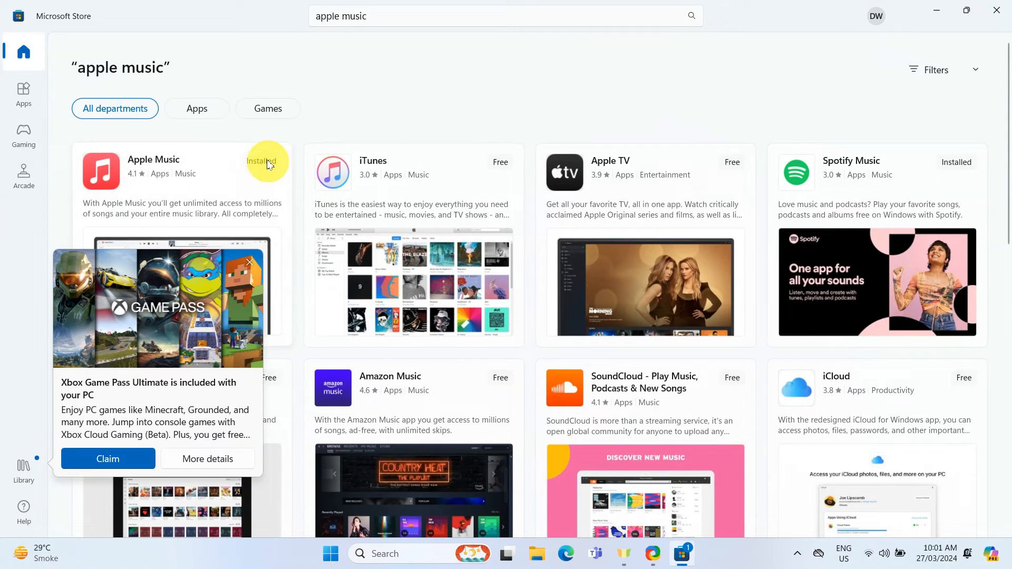
left_click(266, 160)
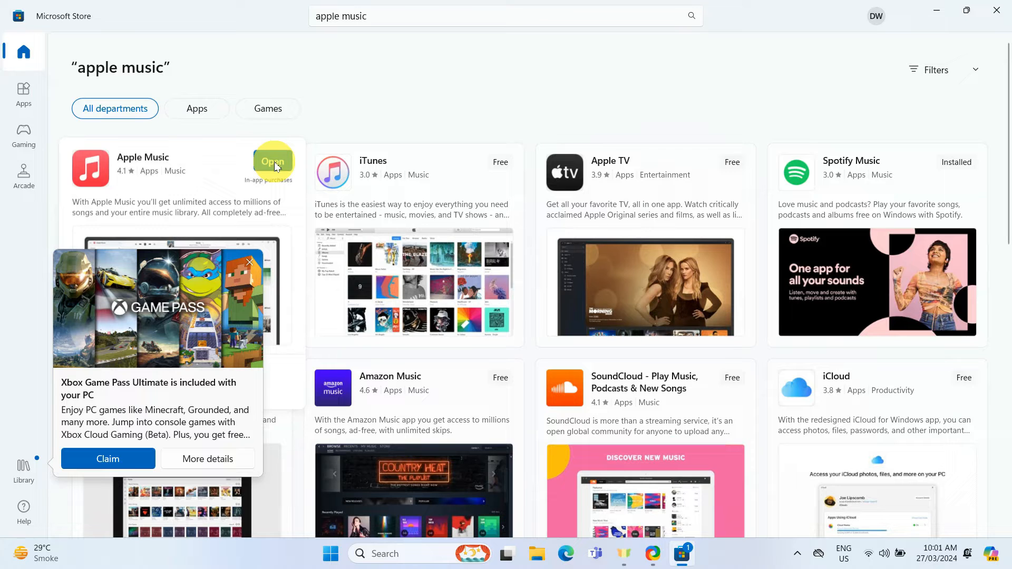
left_click(272, 160)
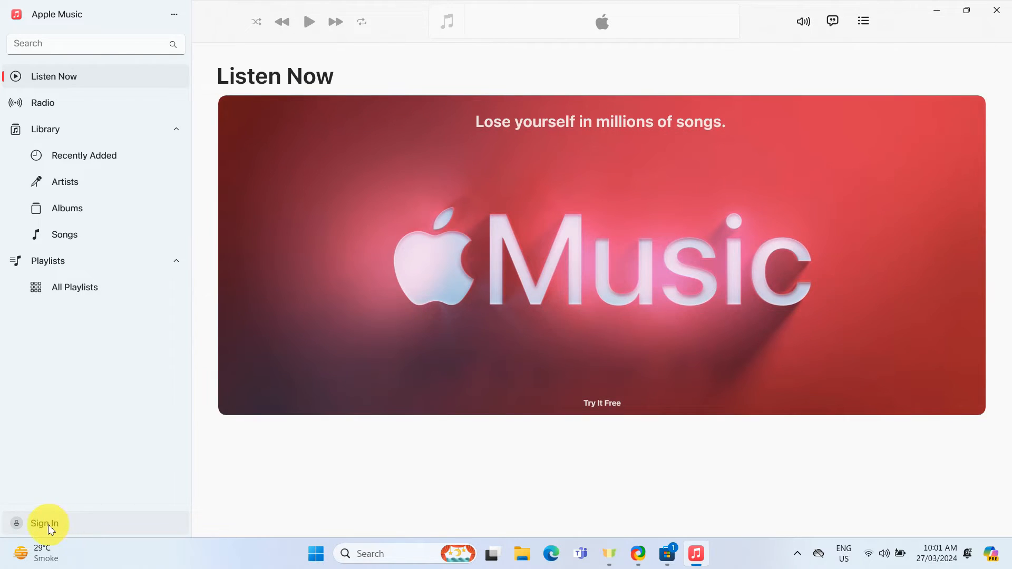
Step: Sign in to Apple Music with the Apple ID and password from the sidebar
left_click(45, 524)
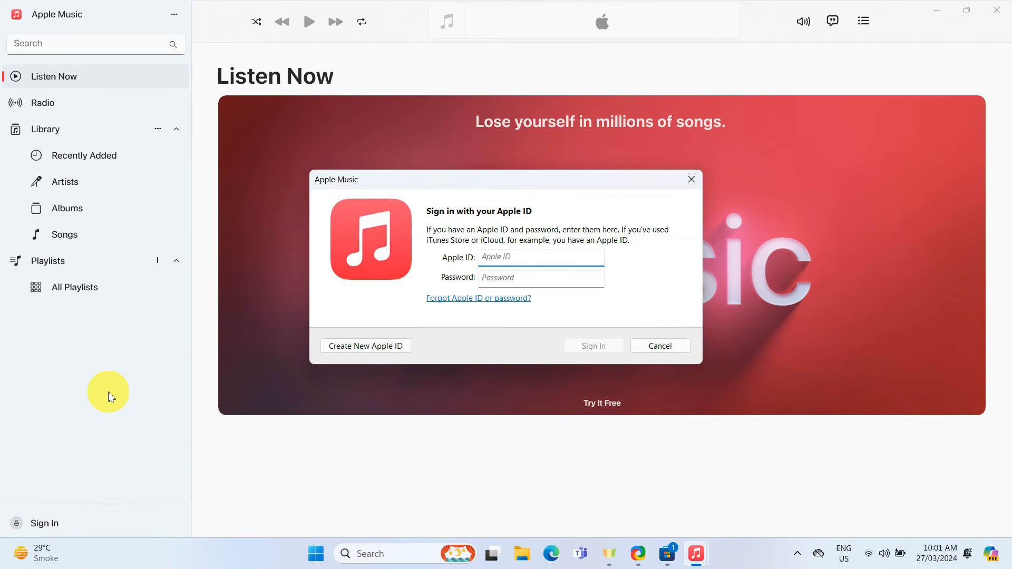
mouse_move(469, 291)
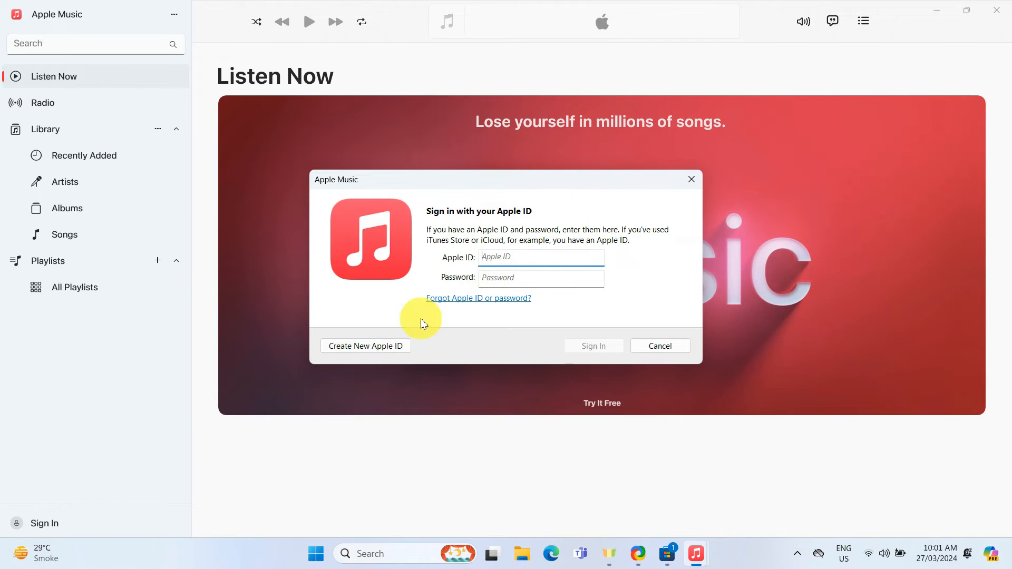
mouse_move(364, 354)
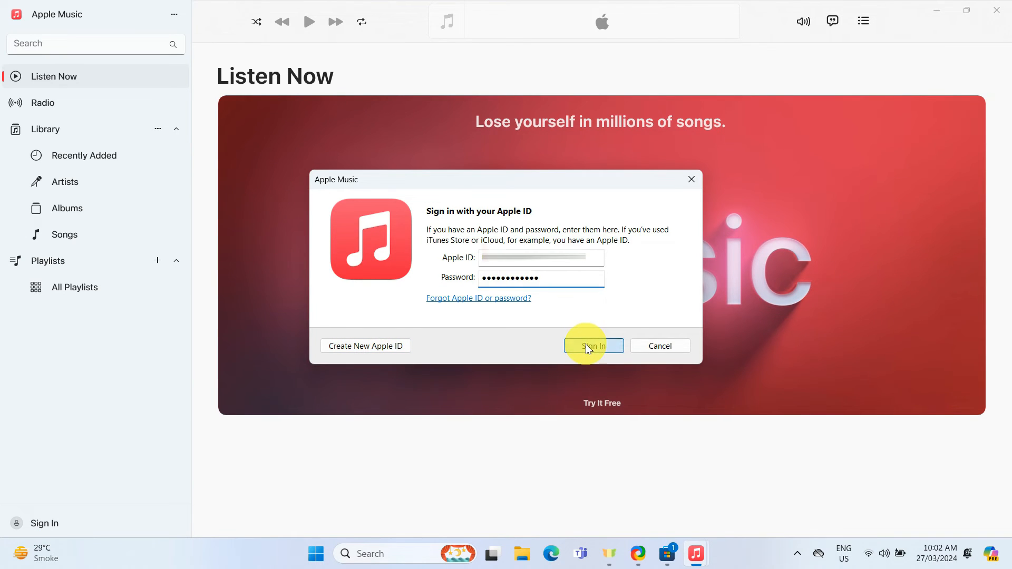
left_click(592, 346)
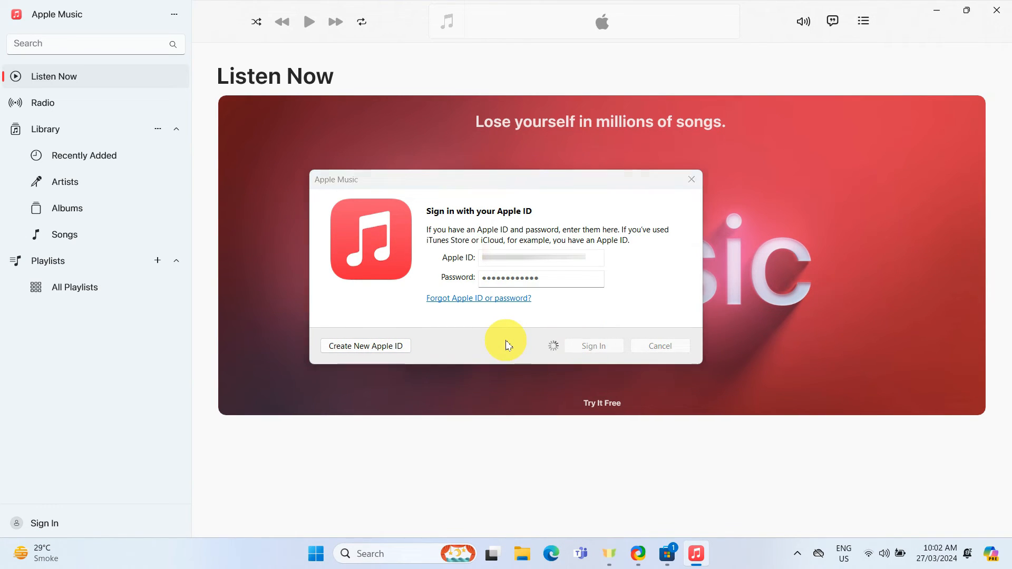
Step: Review the signed-in Listen Now page's Top Picks for You and Recently Played albums
left_click(592, 346)
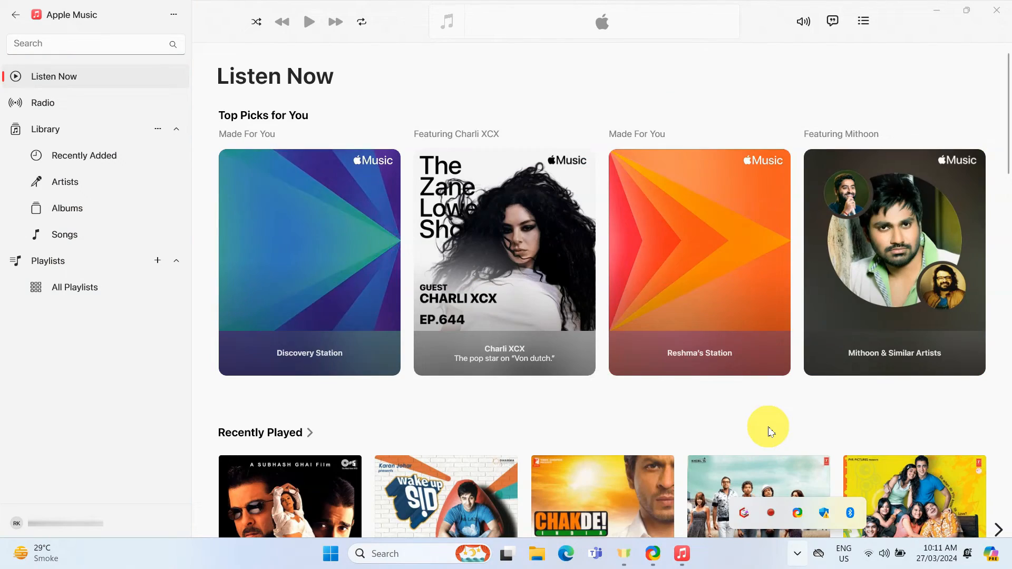
scroll("down", 3)
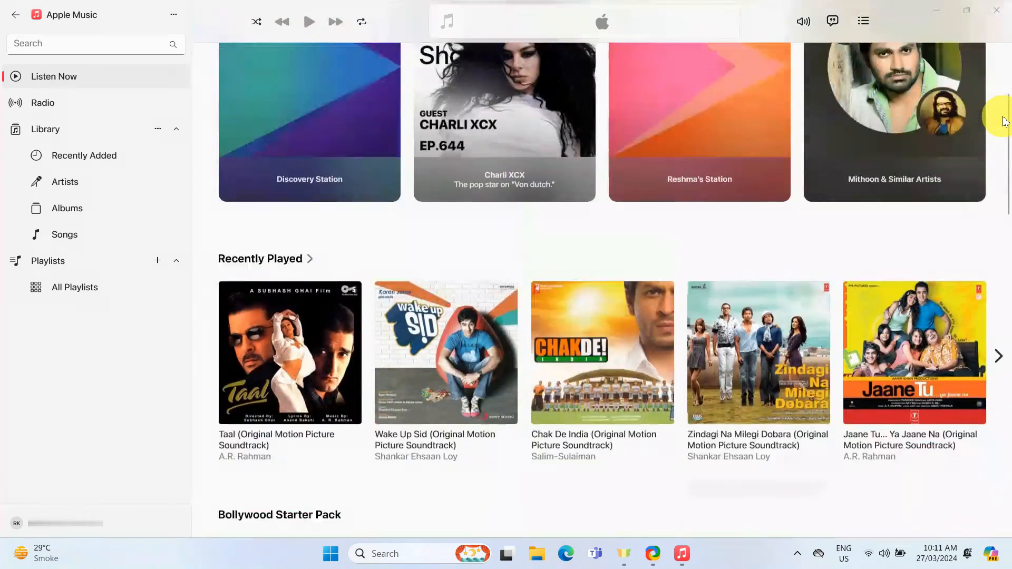
scroll("up", 3)
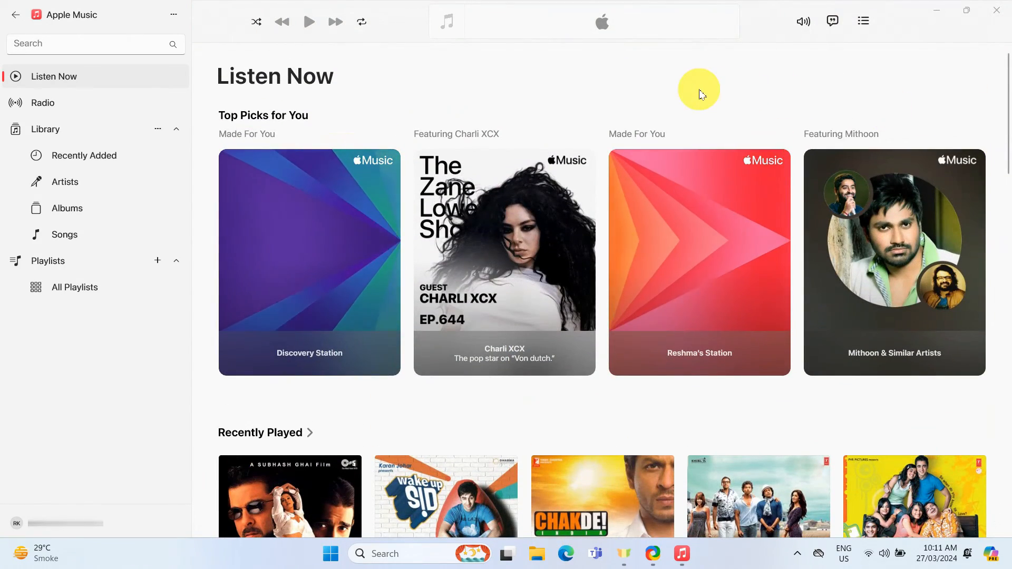
mouse_move(639, 108)
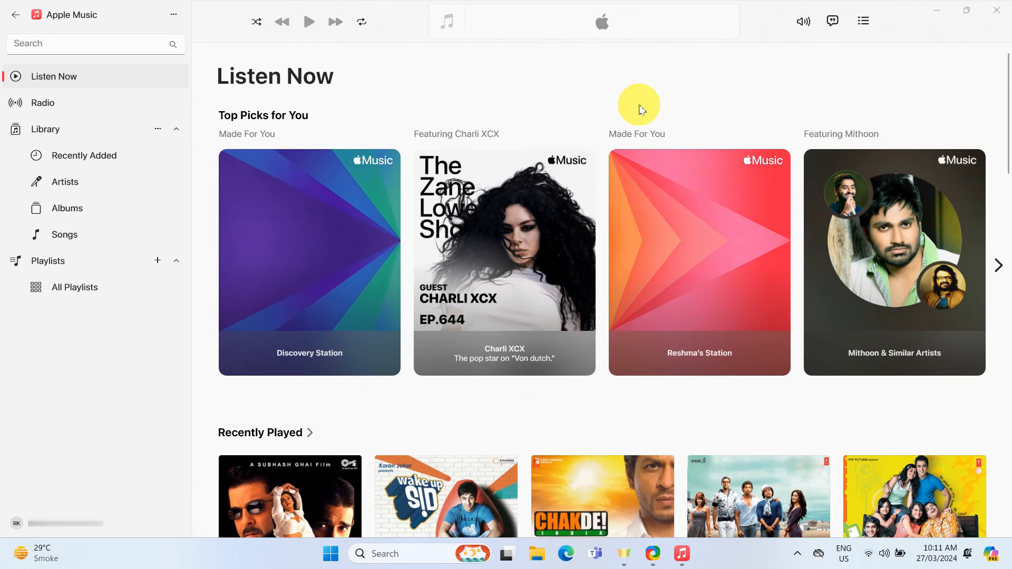